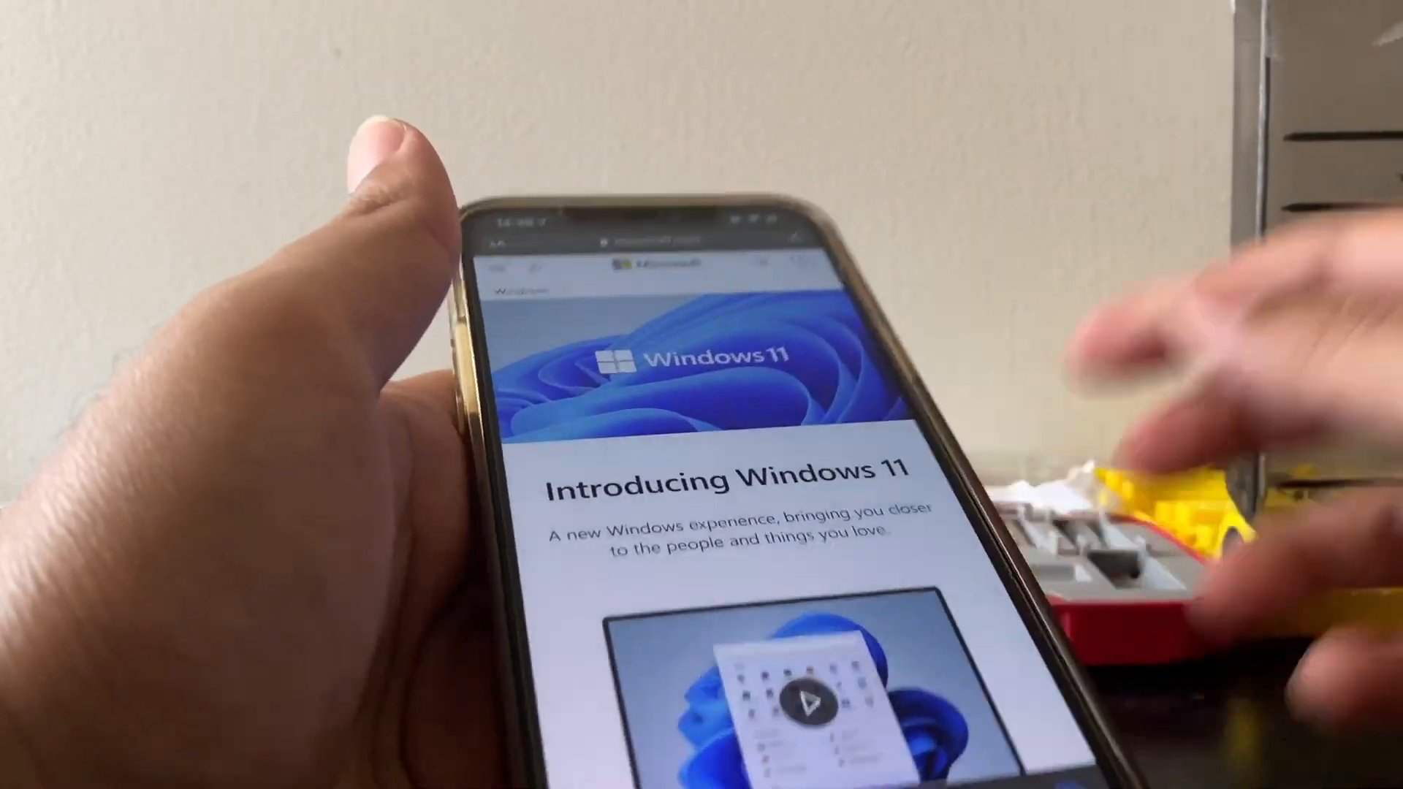
scroll(down, 3)
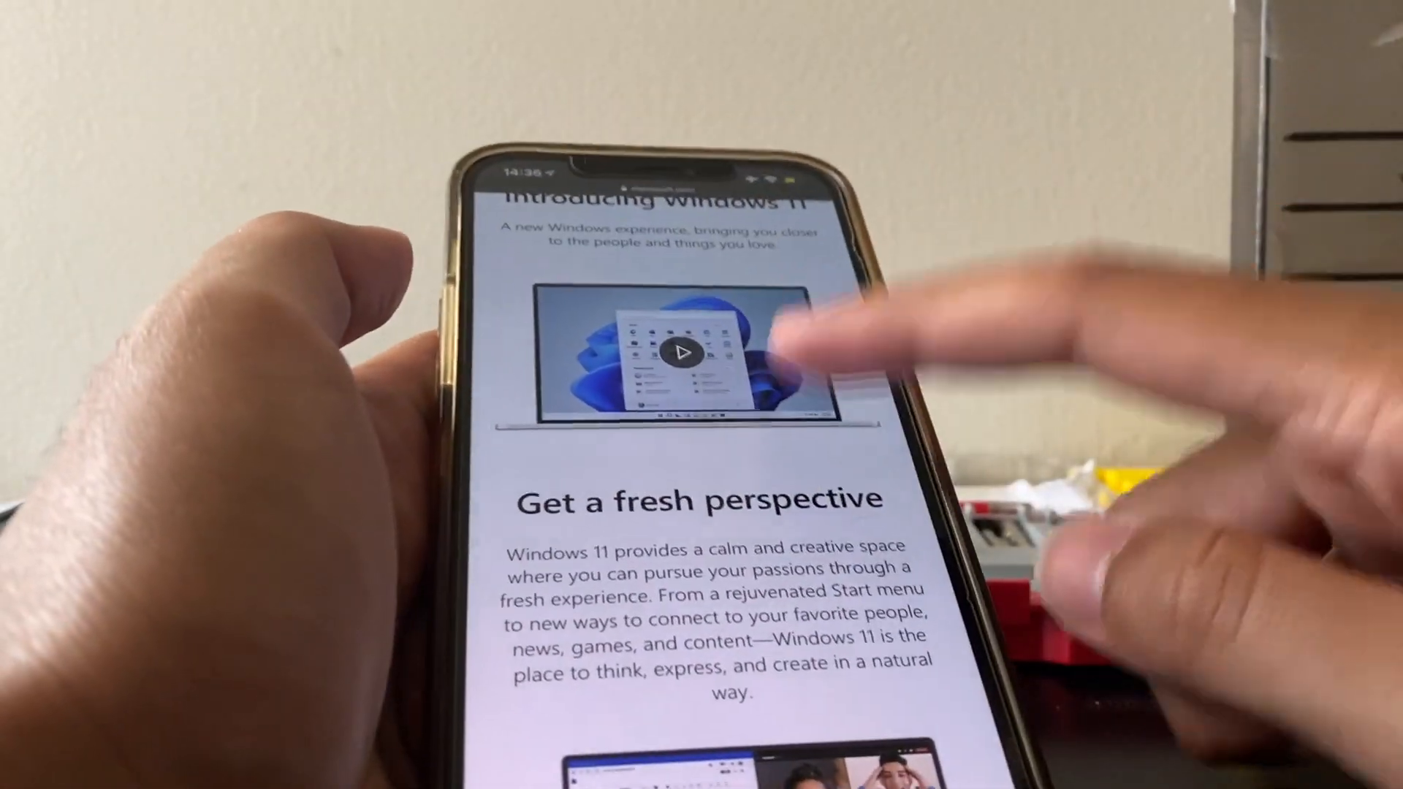
scroll(down, 3)
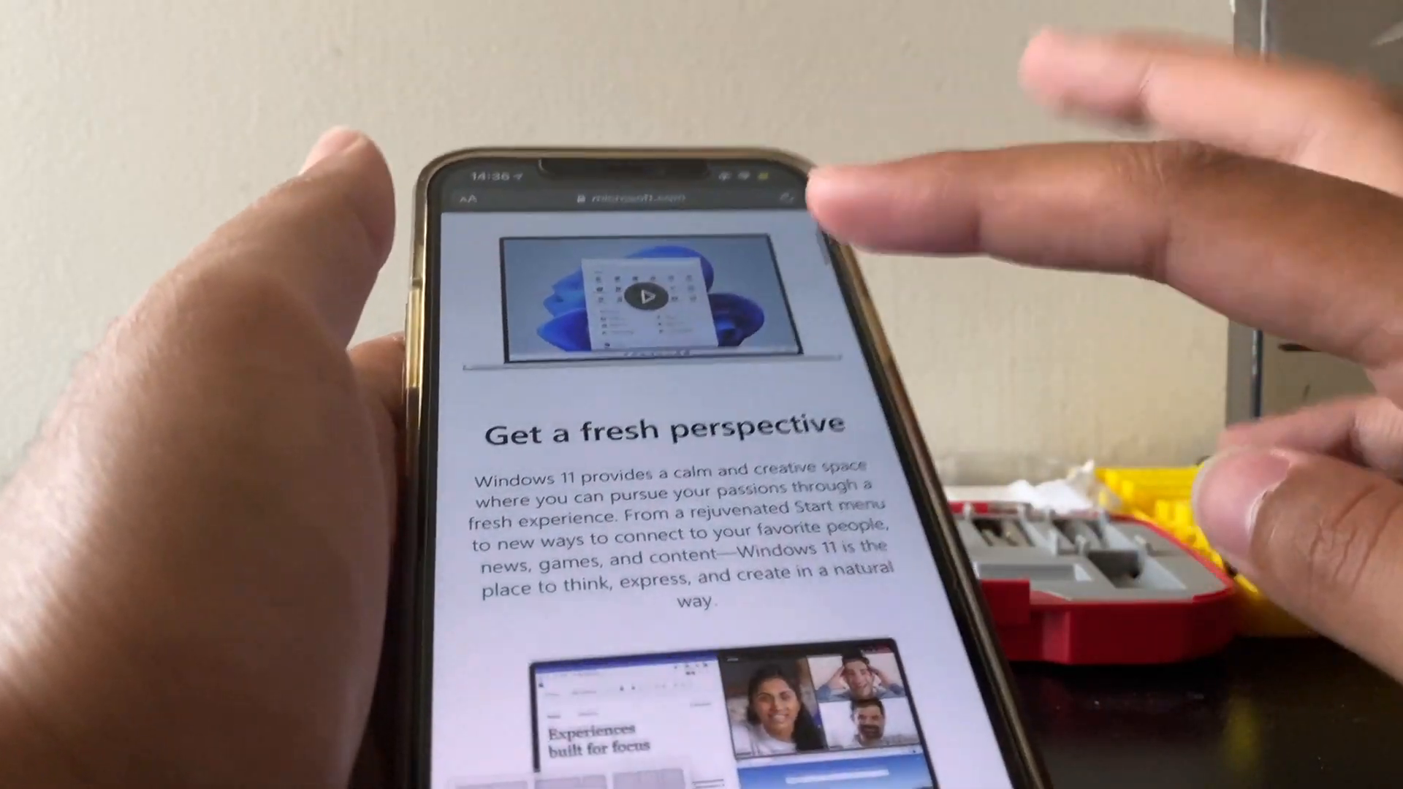
scroll(down, 3)
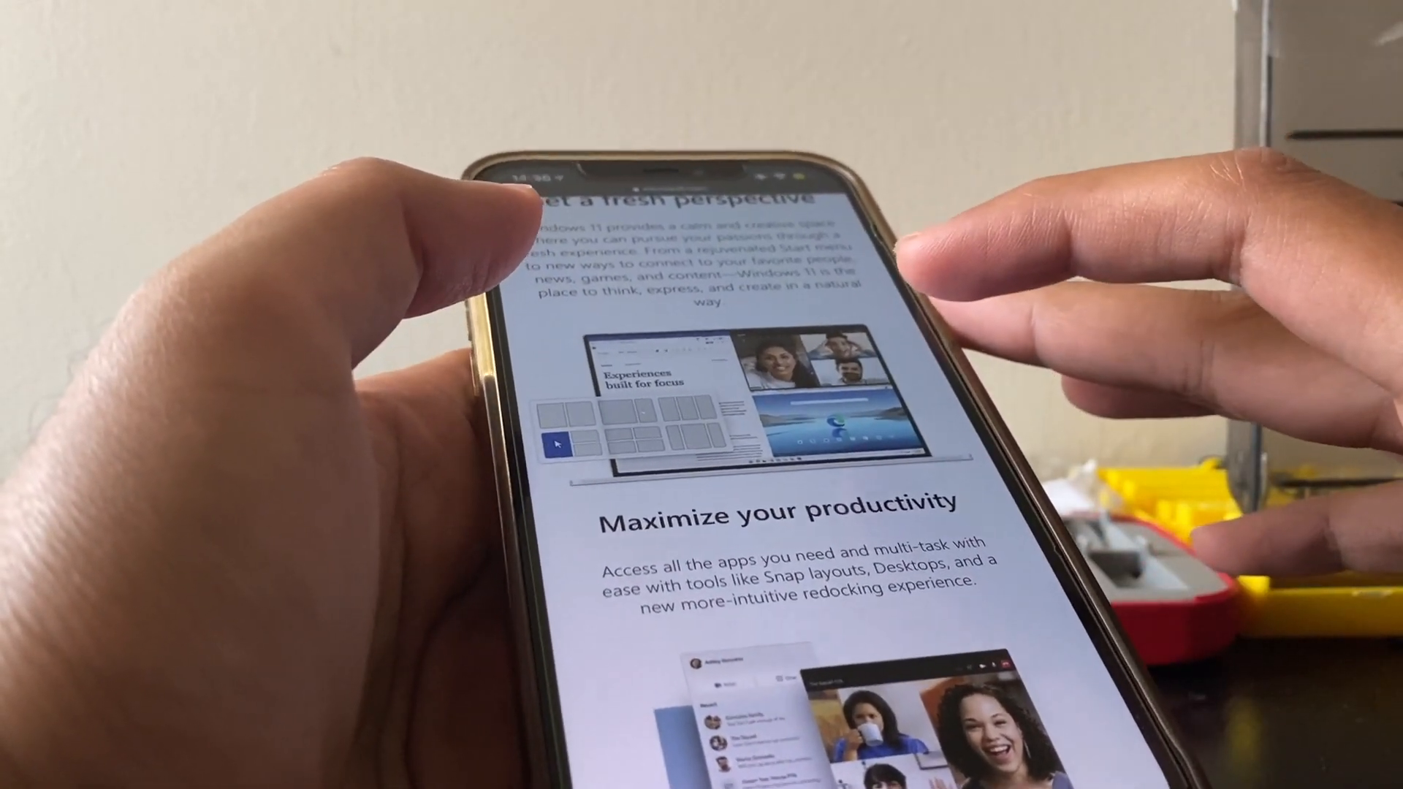
scroll(down, 3)
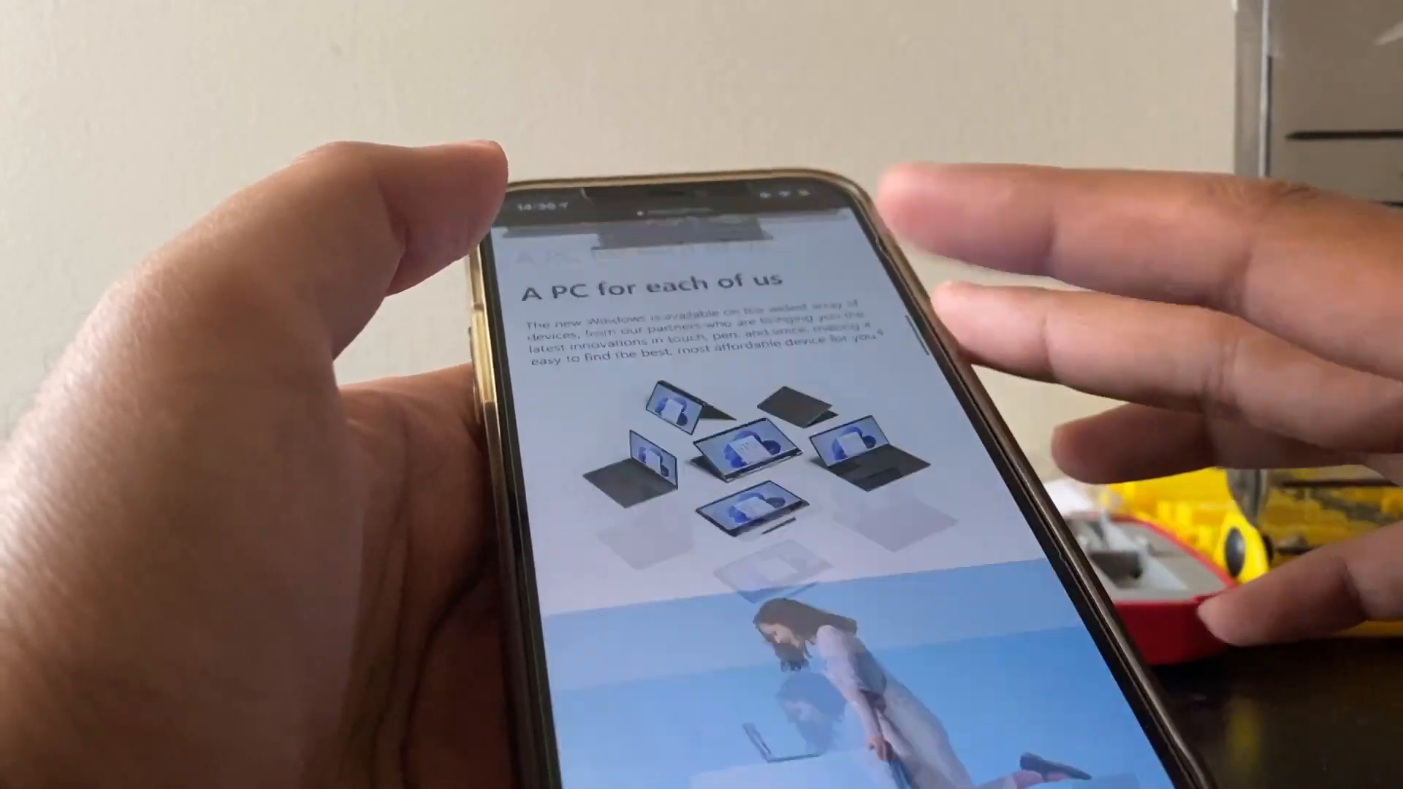
scroll(down, 3)
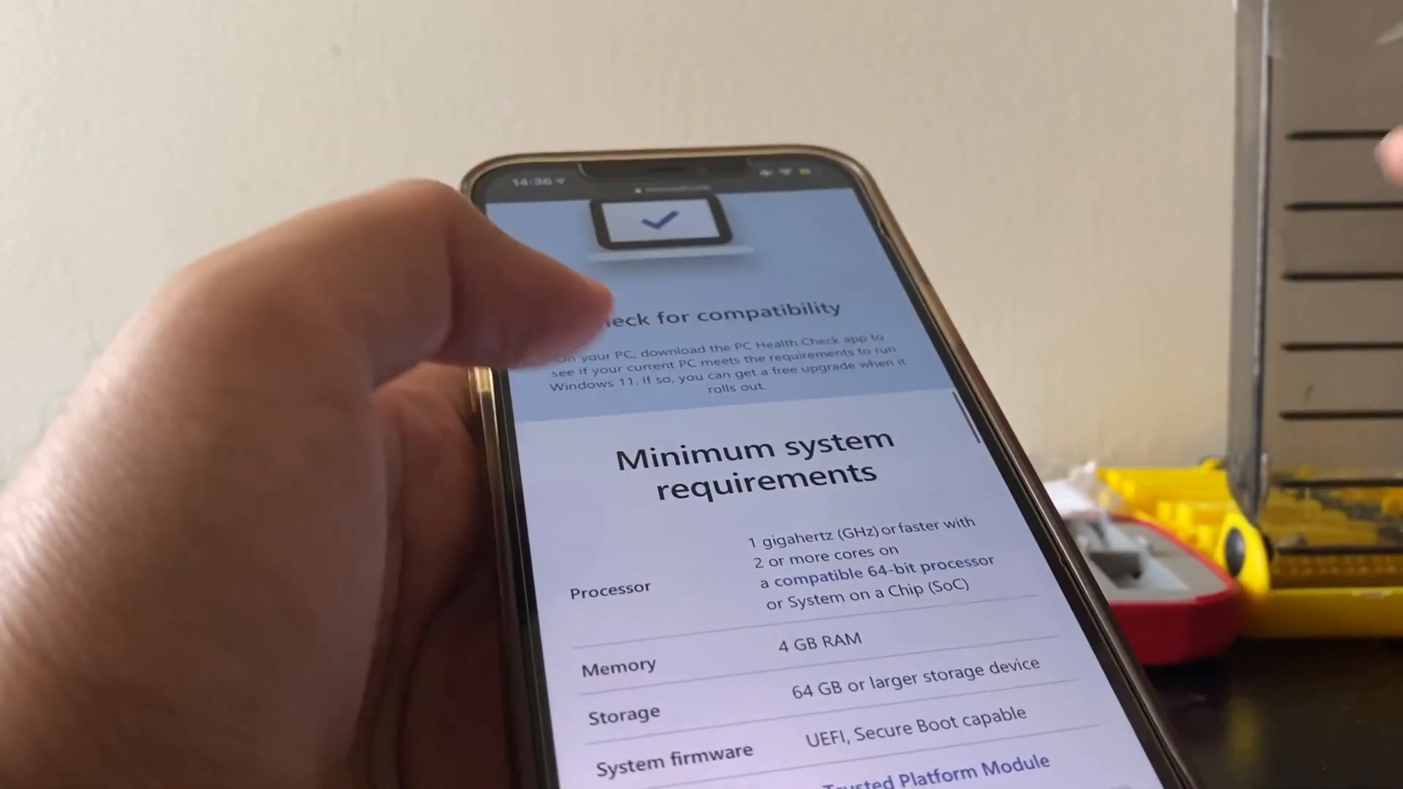
scroll(down, 3)
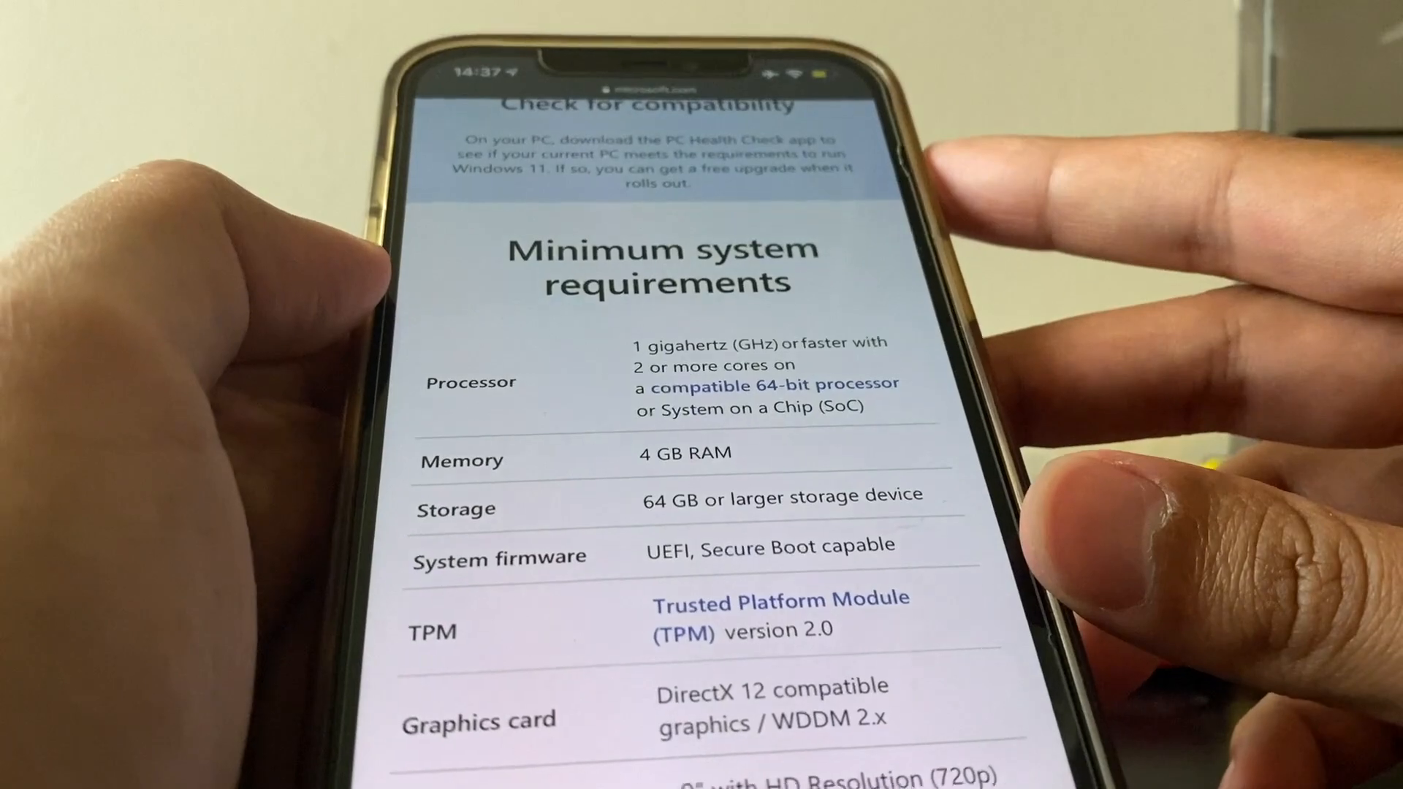
scroll(down, 3)
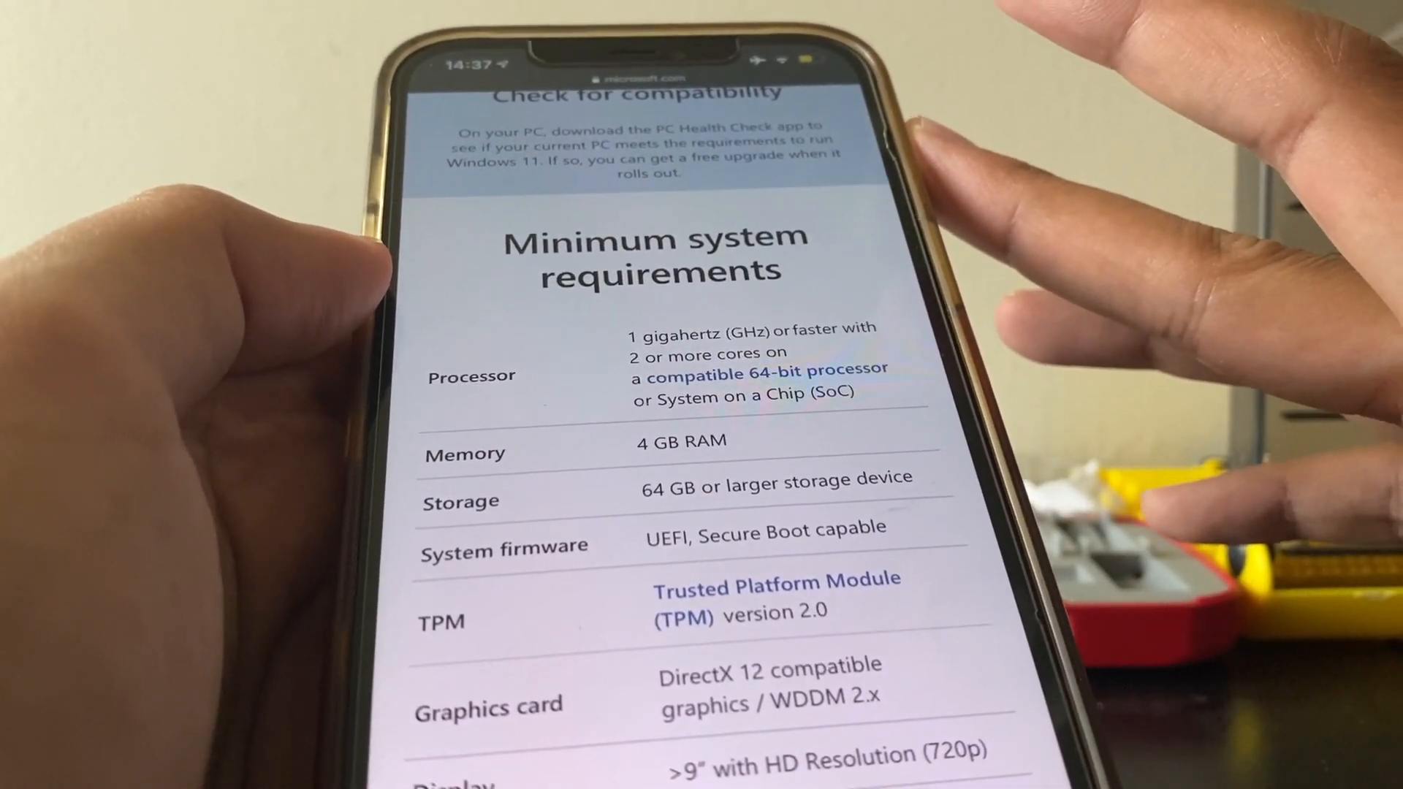
scroll(down, 3)
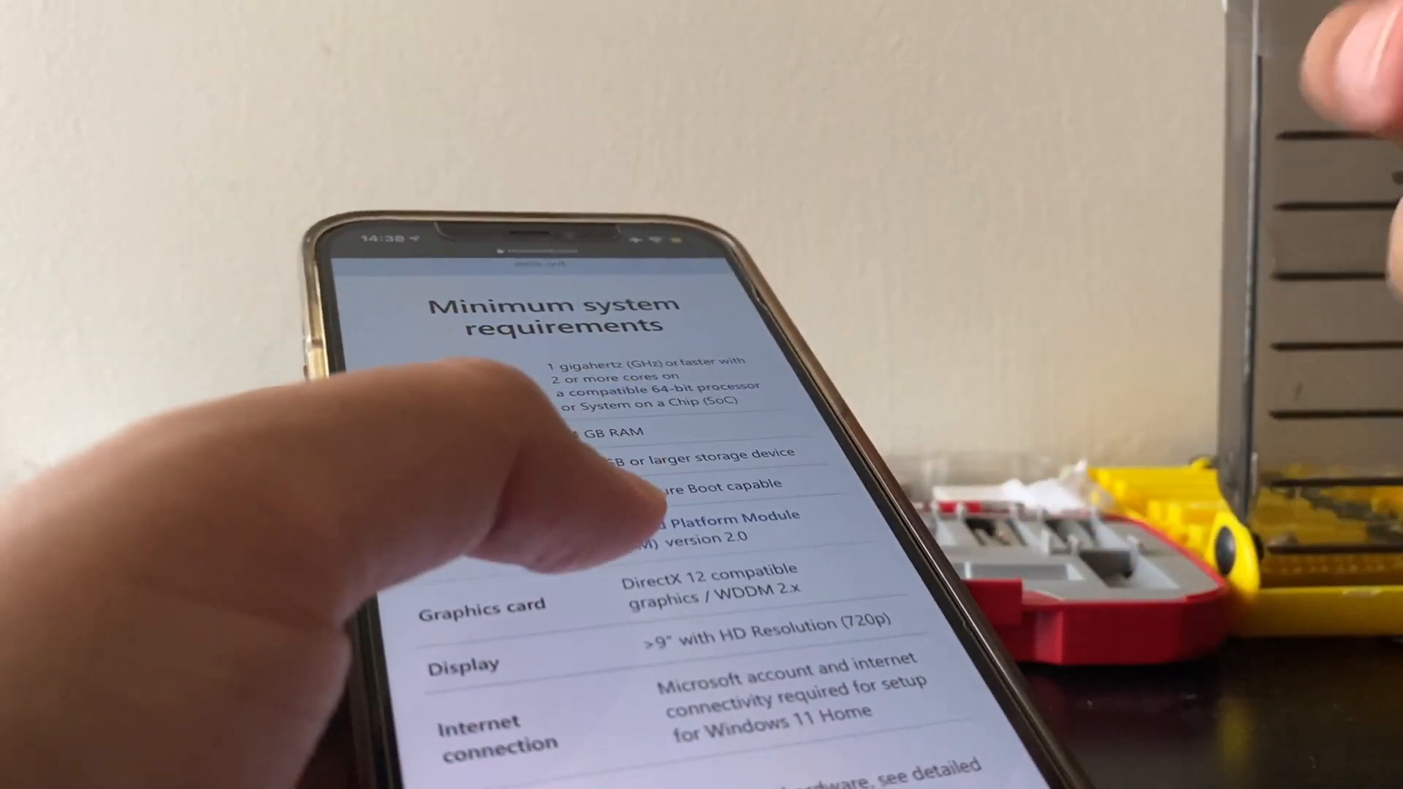
scroll(down, 3)
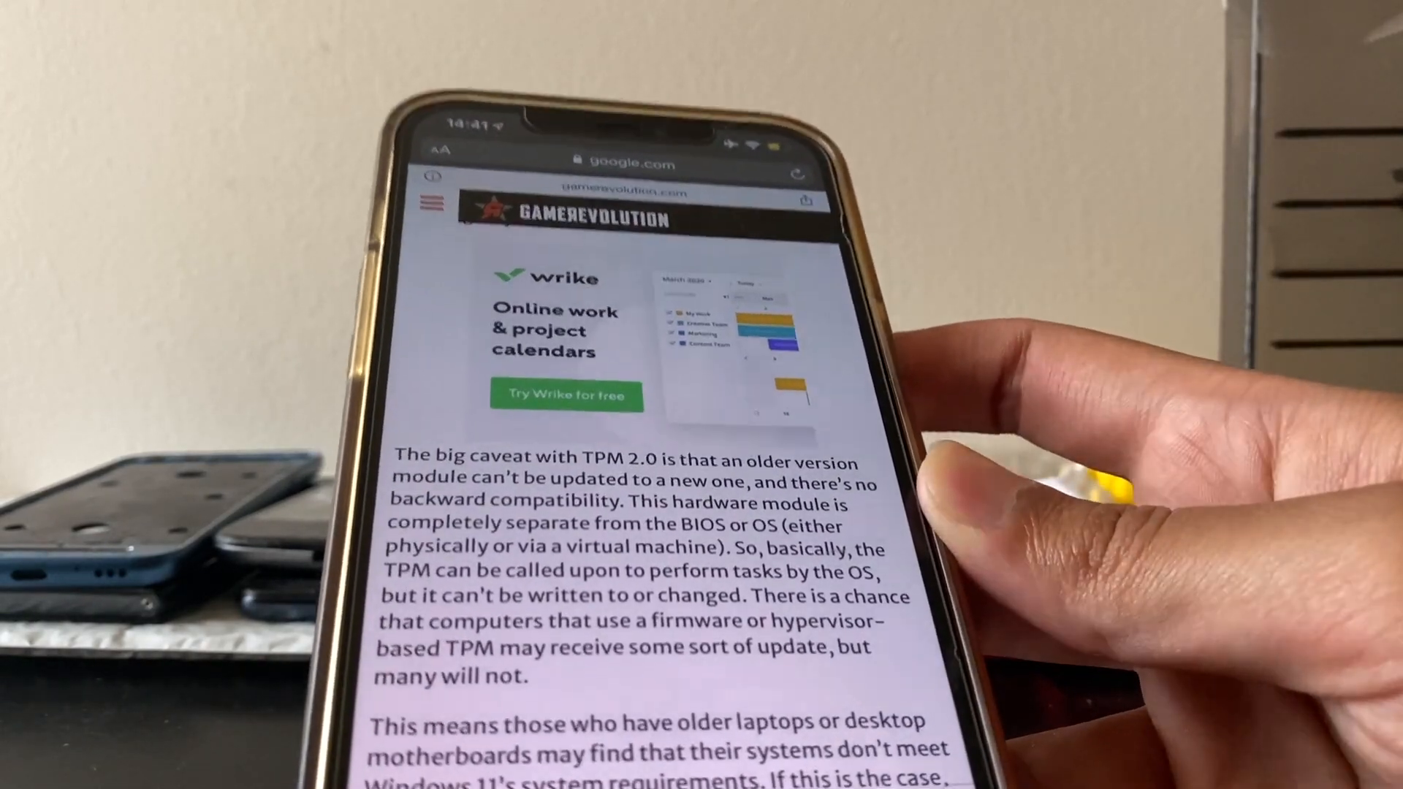
scroll(down, 3)
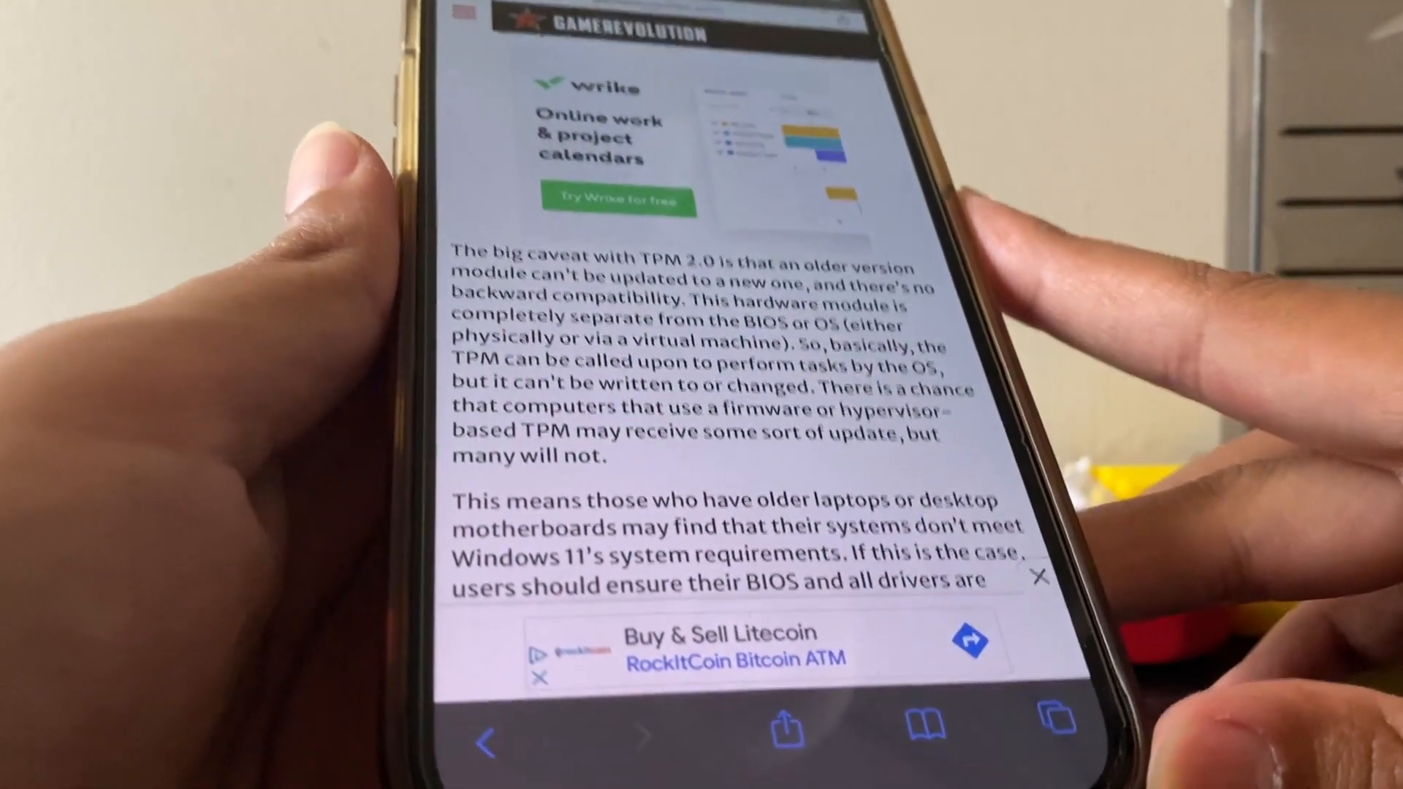
scroll(down, 3)
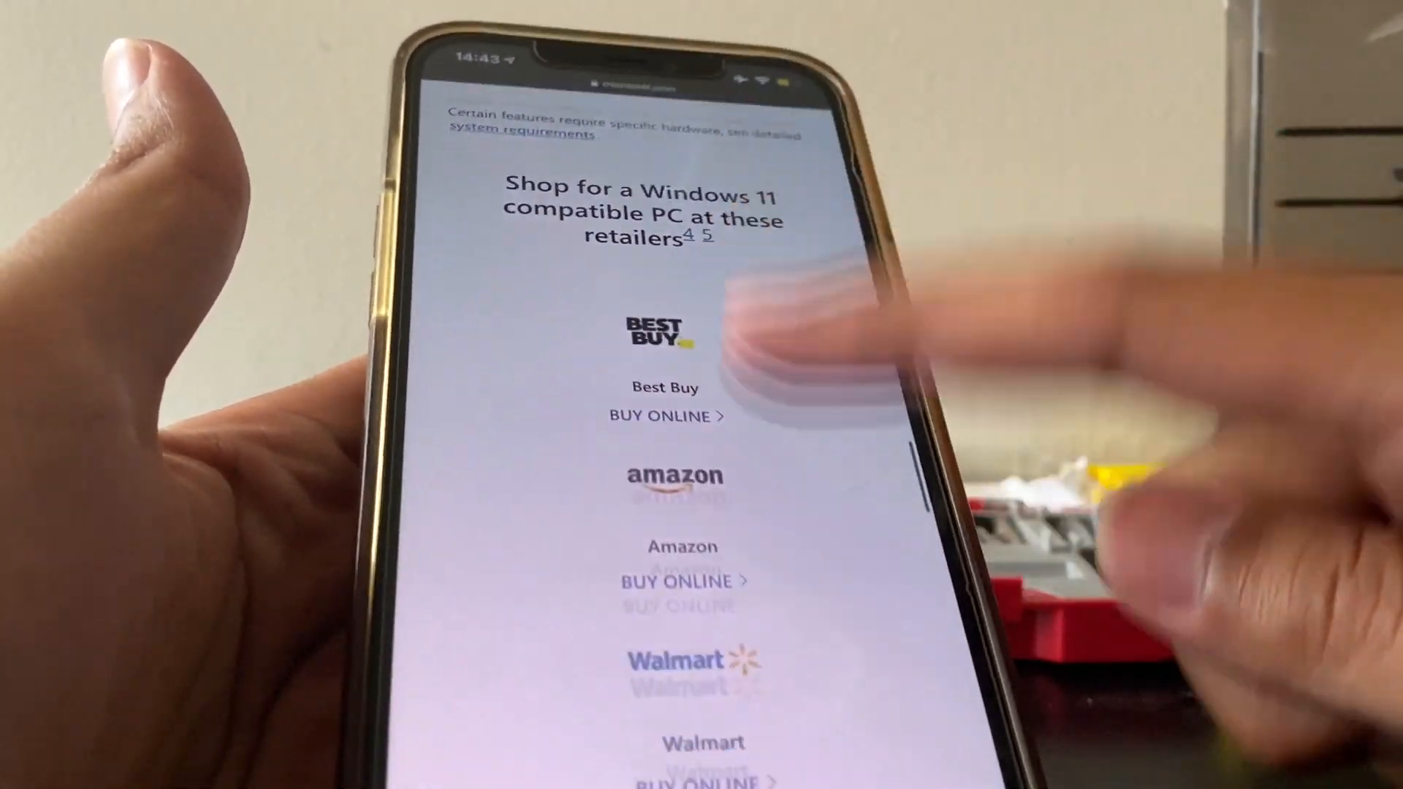
scroll(down, 3)
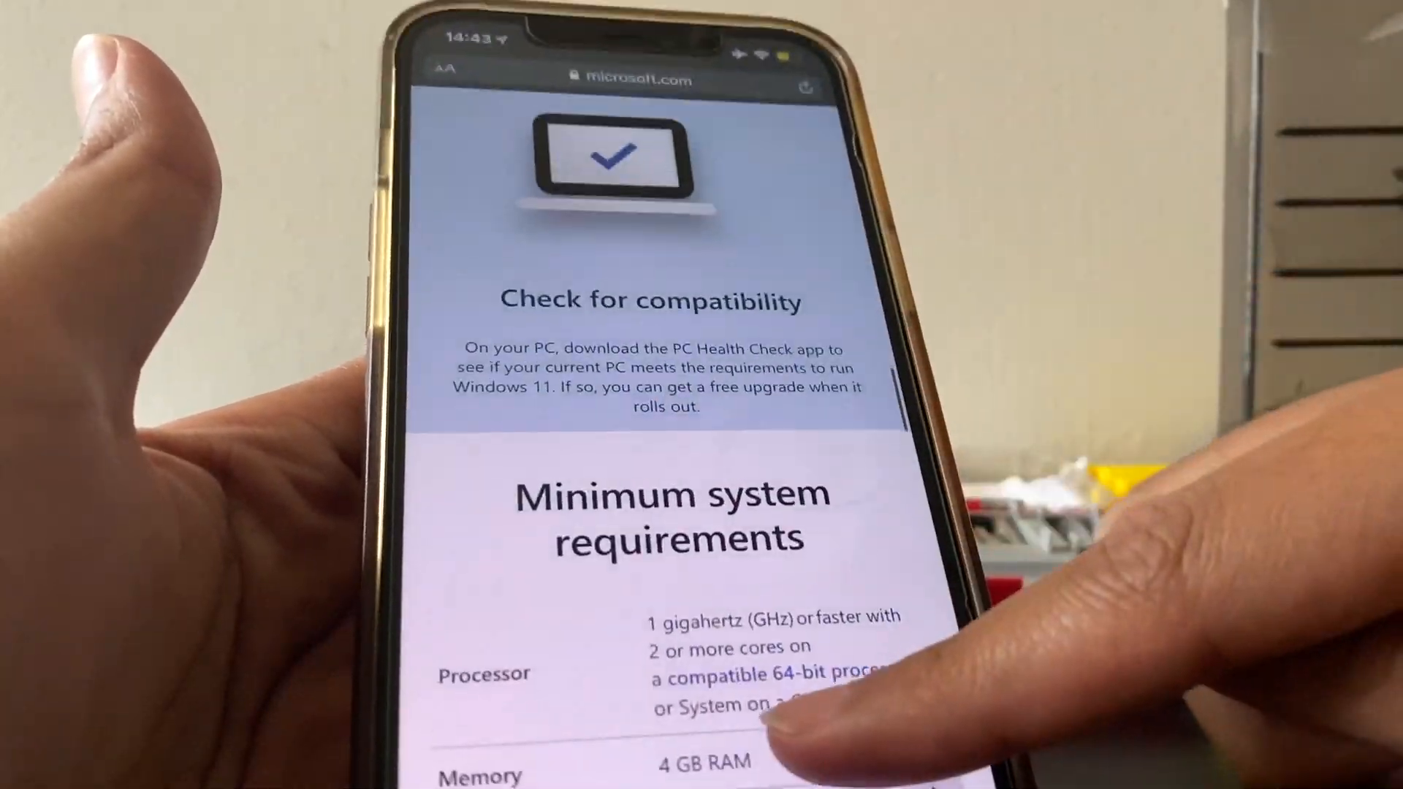
scroll(down, 3)
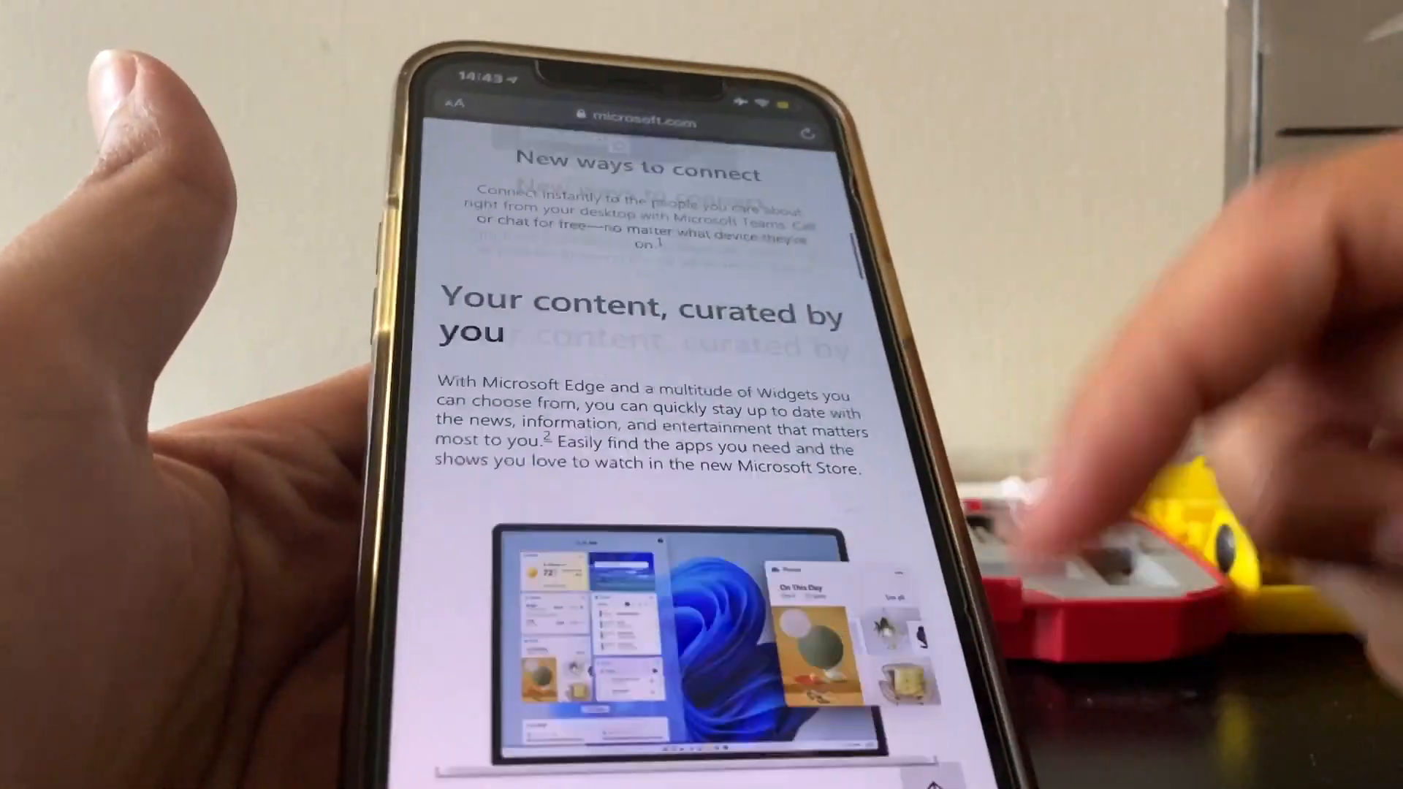
scroll(up, 3)
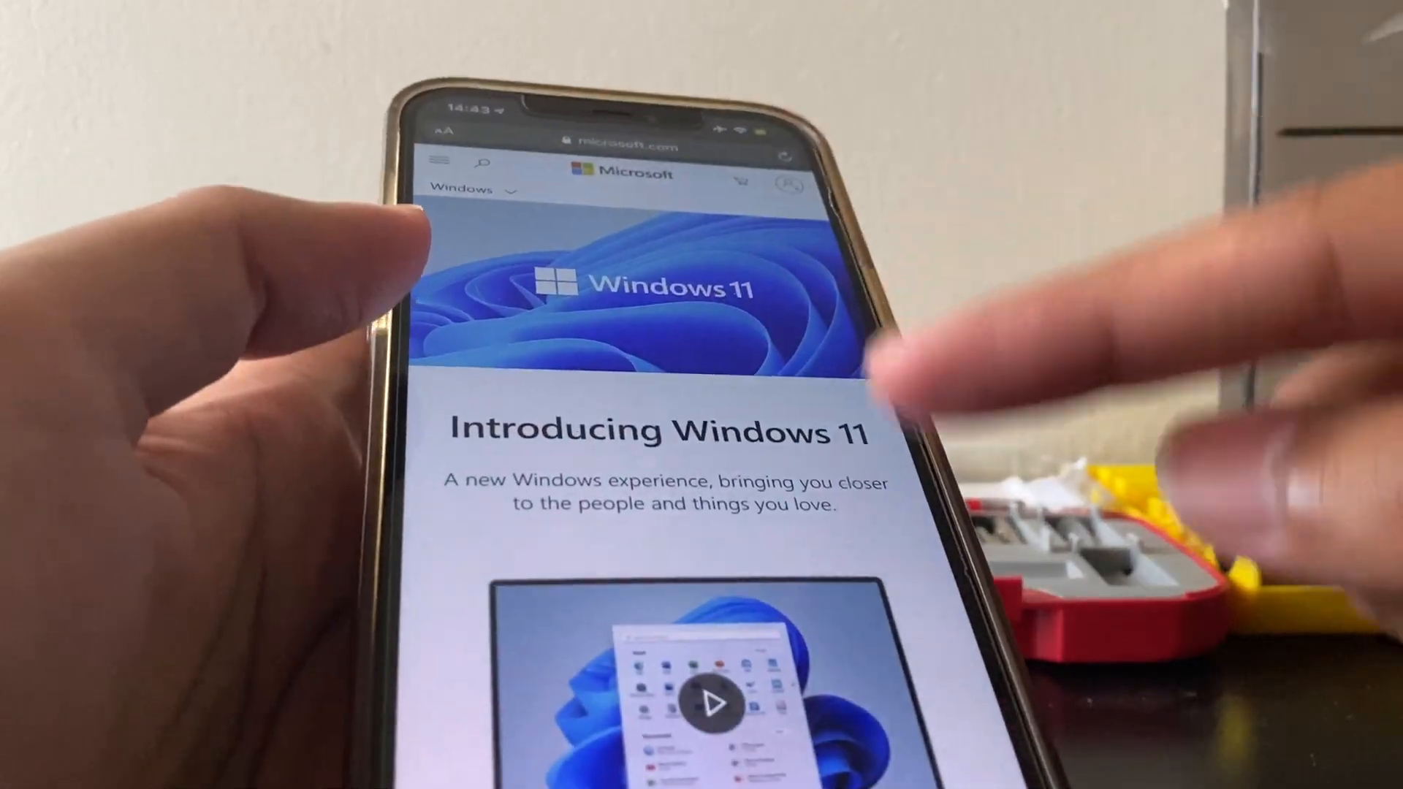
scroll(down, 3)
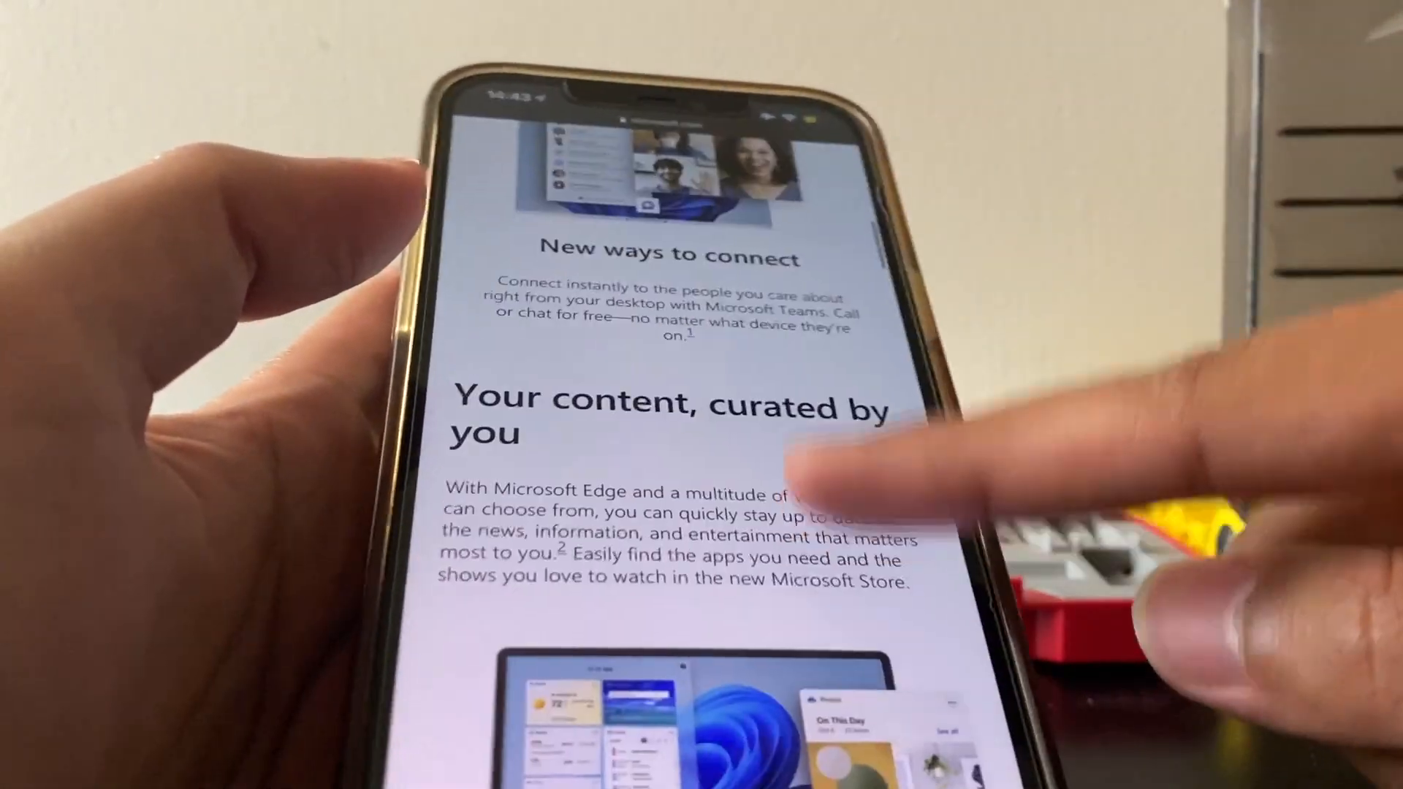